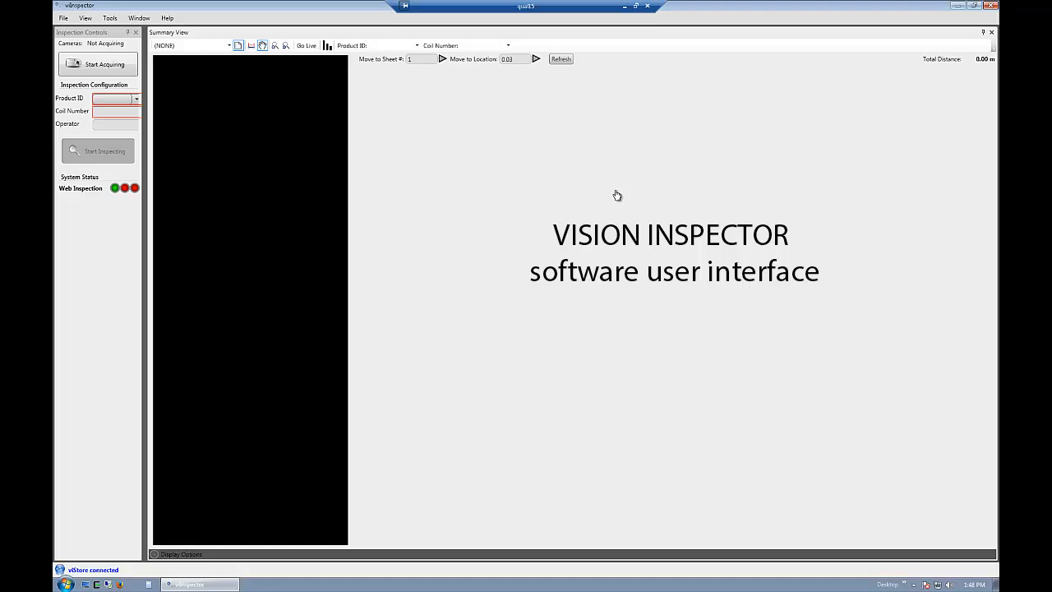
mouse_move(411, 102)
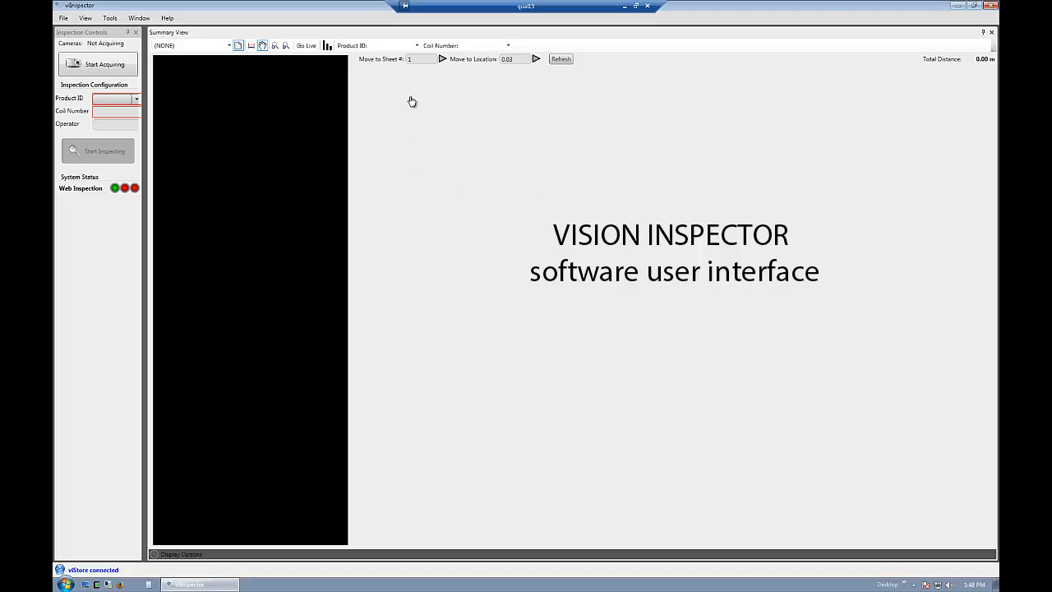
- Select the BlancoLav product ID in the Summary View toolbar
click(417, 46)
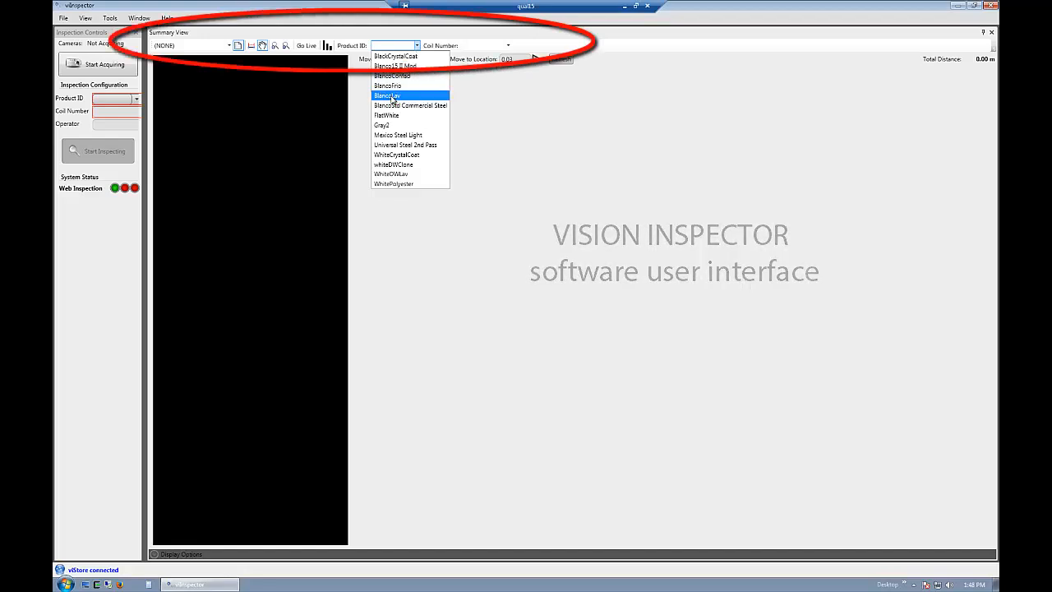
click(386, 94)
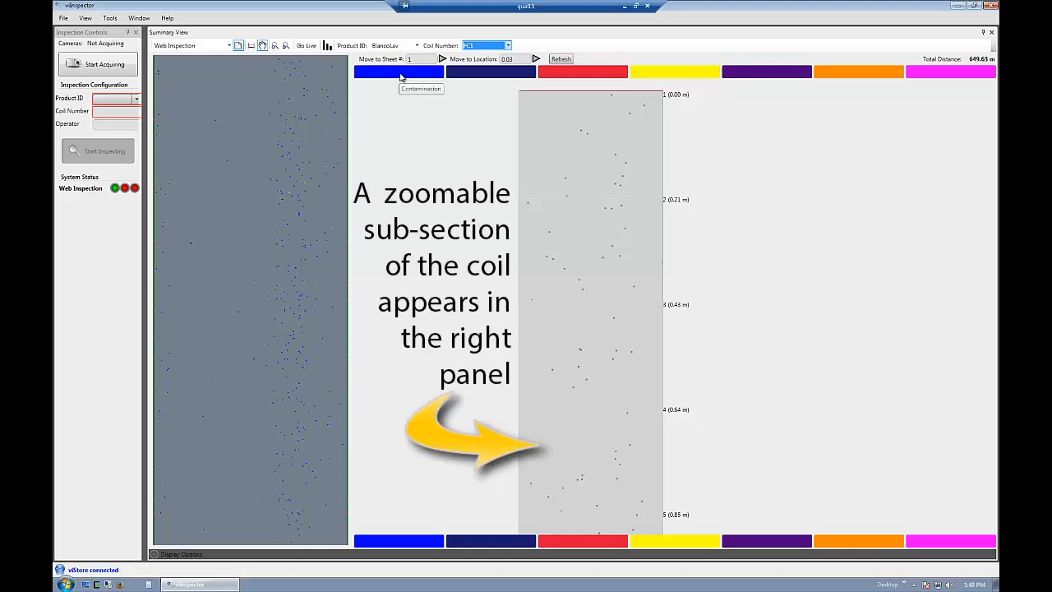
mouse_move(489, 73)
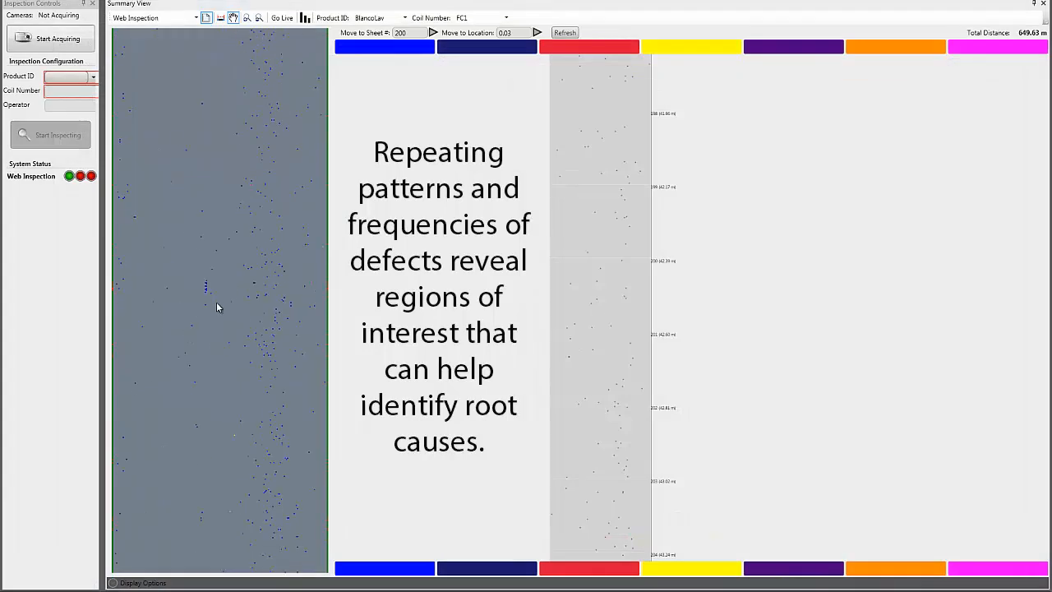
mouse_move(207, 289)
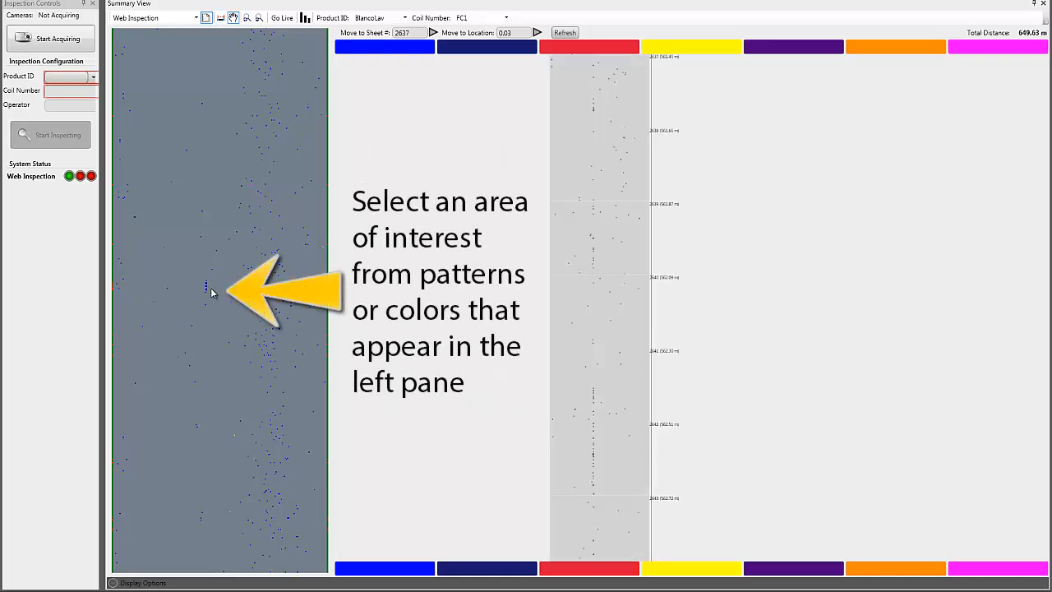
mouse_move(415, 452)
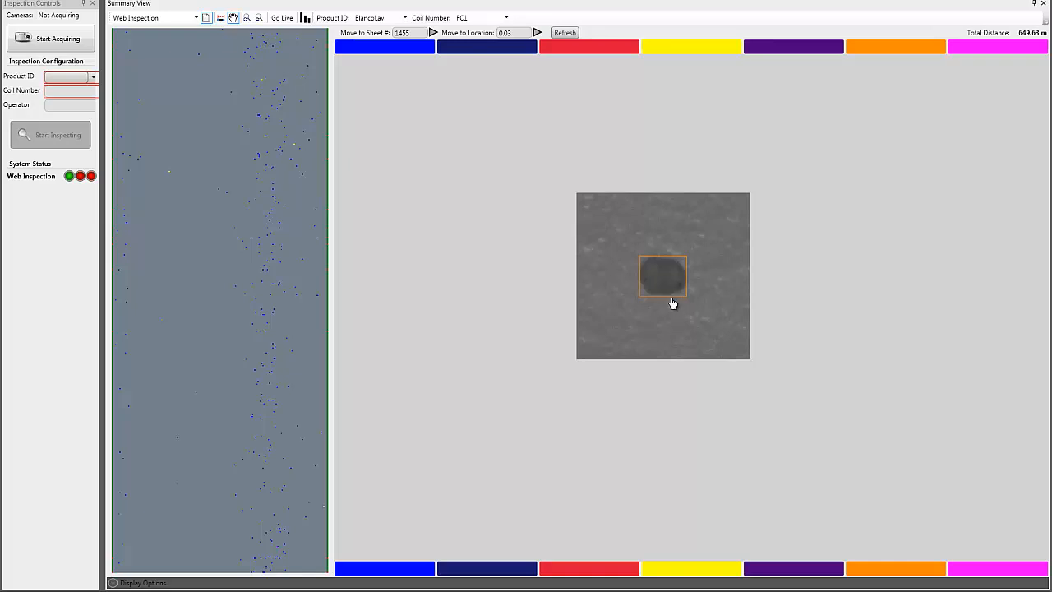
mouse_move(878, 102)
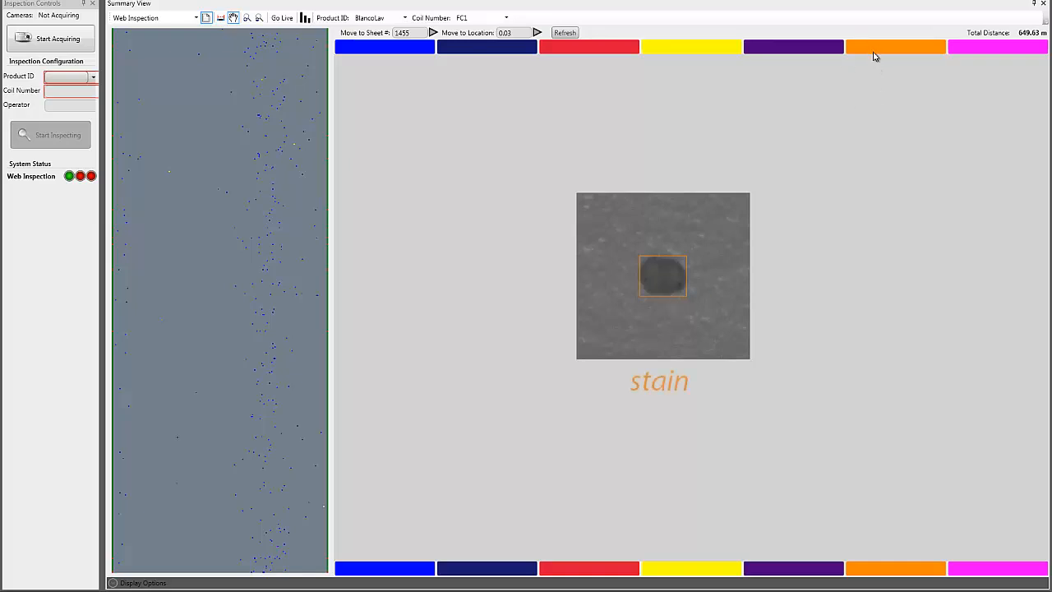
mouse_move(874, 56)
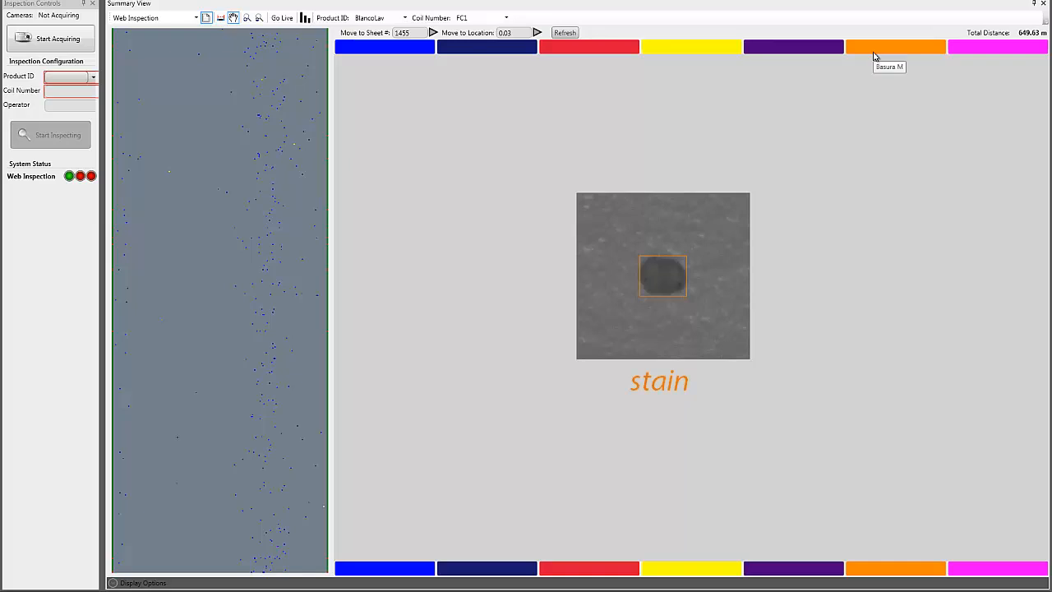
mouse_move(260, 266)
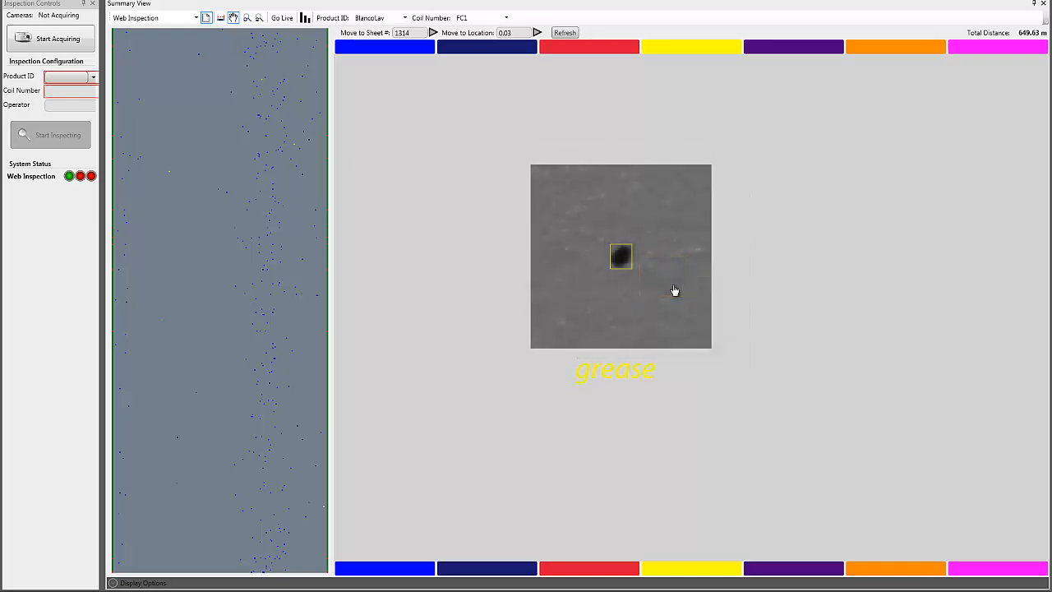
mouse_move(682, 50)
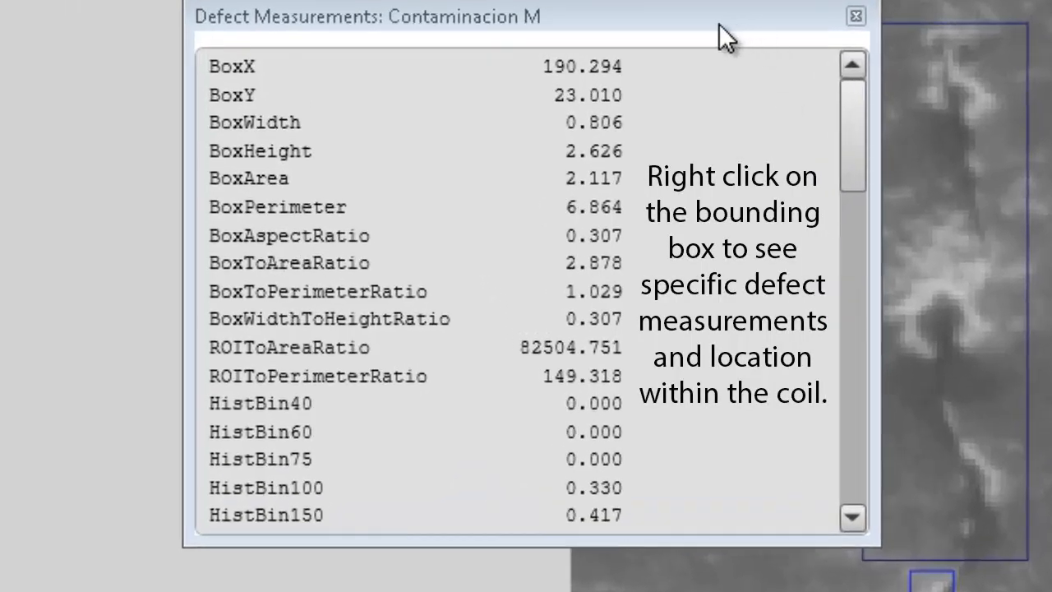
mouse_move(501, 97)
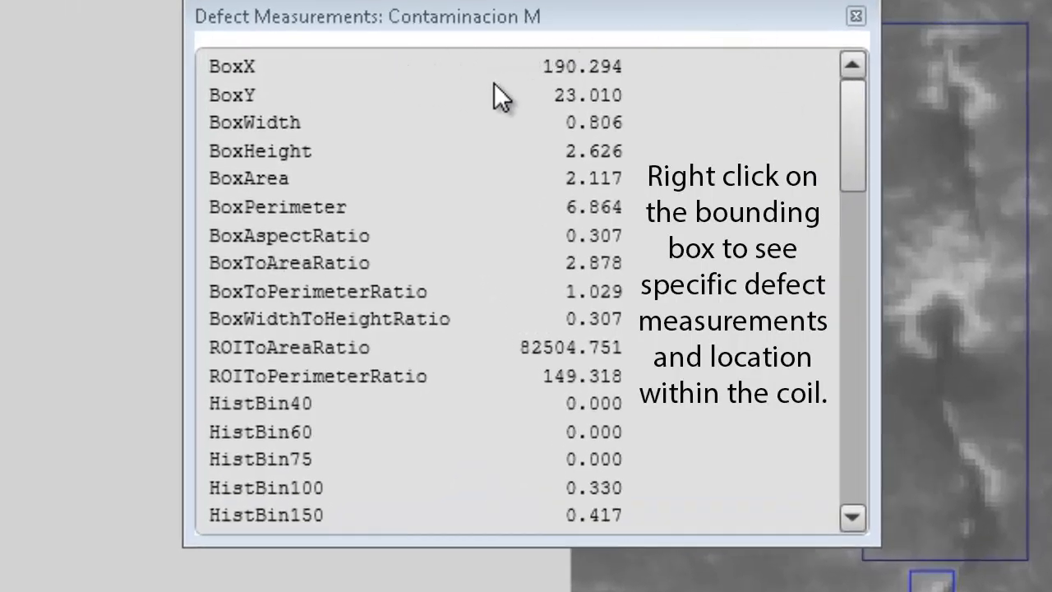
mouse_move(555, 161)
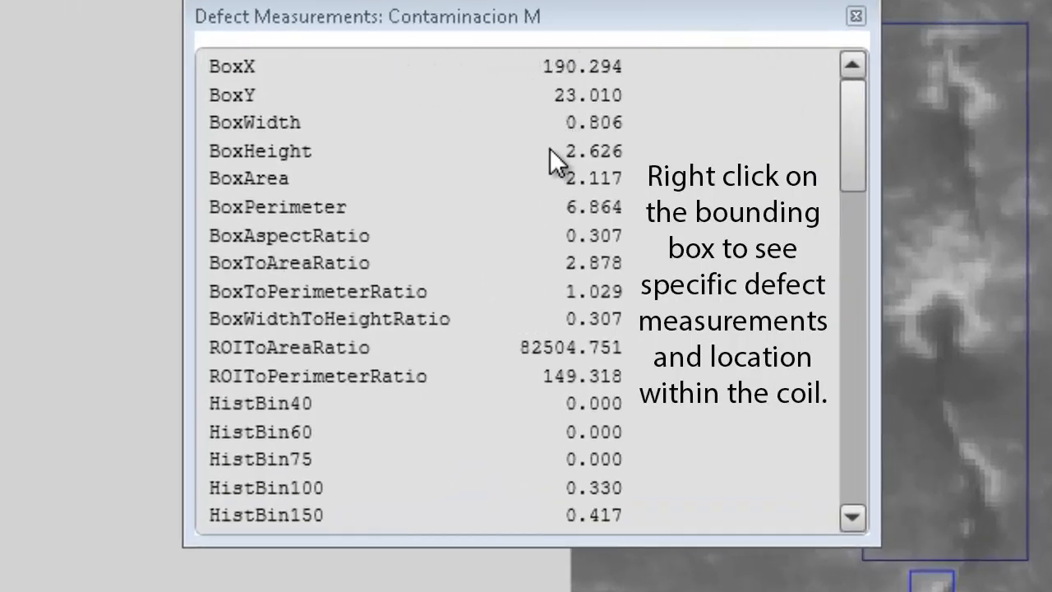
mouse_move(559, 263)
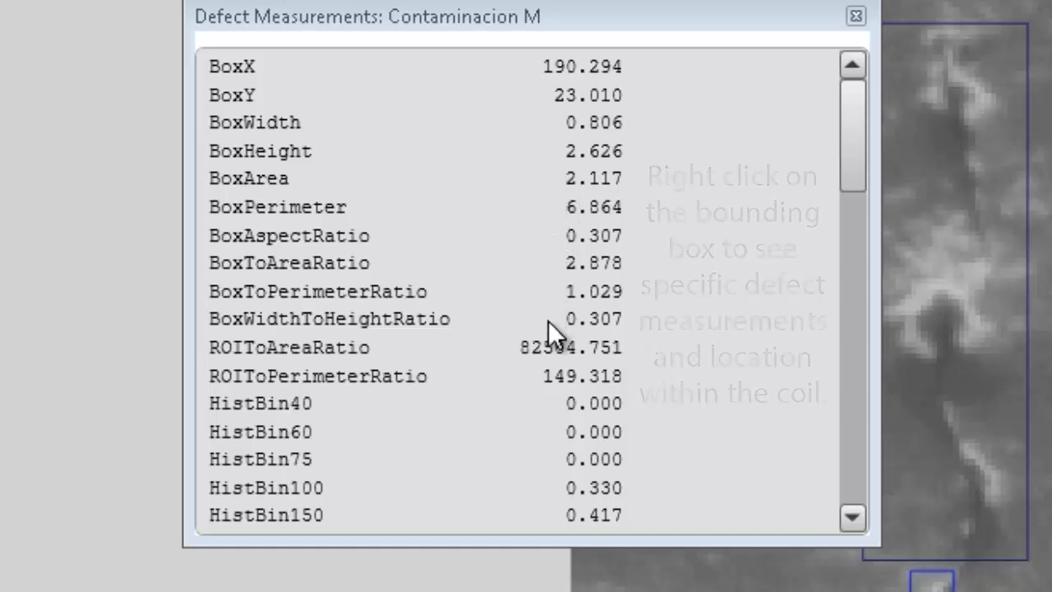
- Close the Defect Measurements dialog for the Contaminacion M defect
click(855, 17)
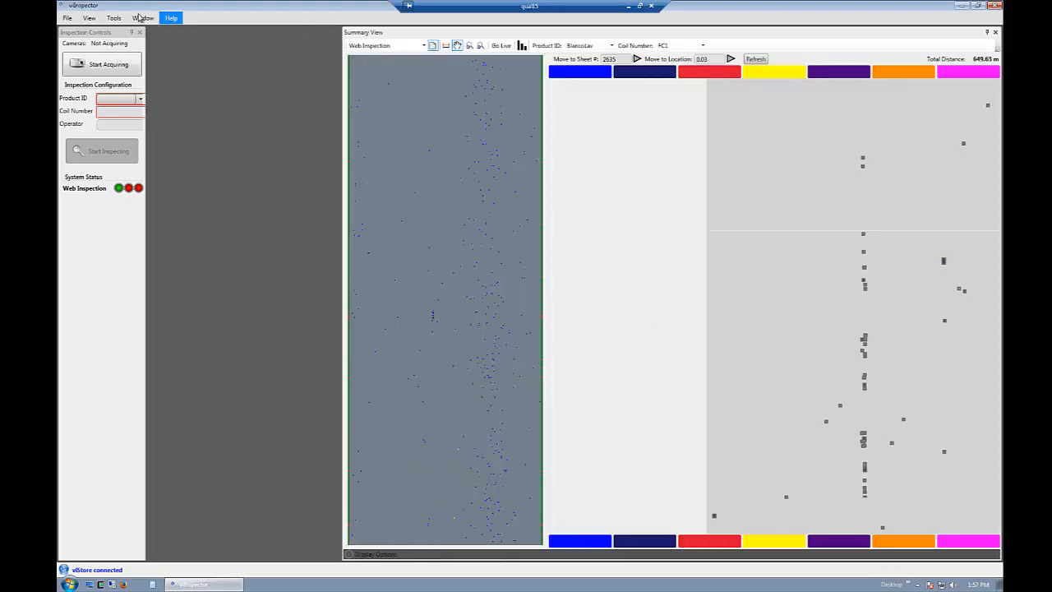
- Show the Event Browser from the View menu alongside the summary
click(89, 16)
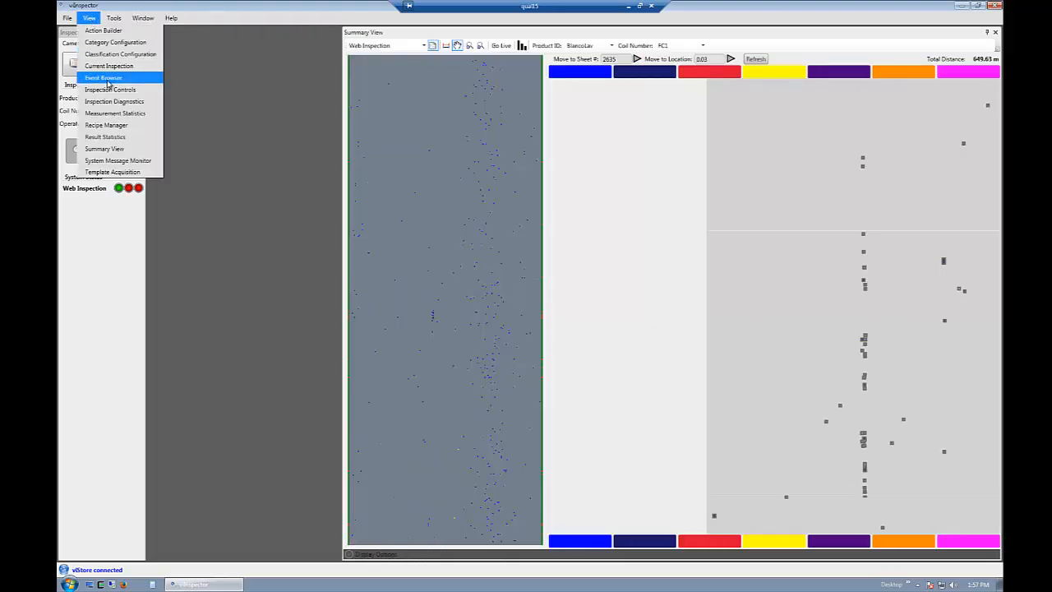
click(102, 77)
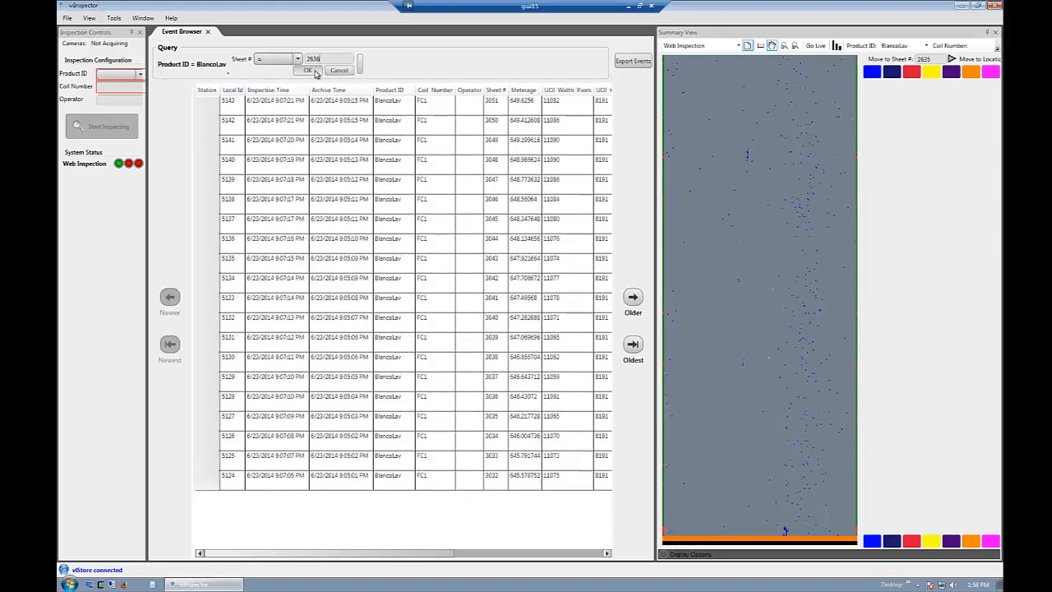
- Query events for sheet 2606 and open that event's details
click(307, 69)
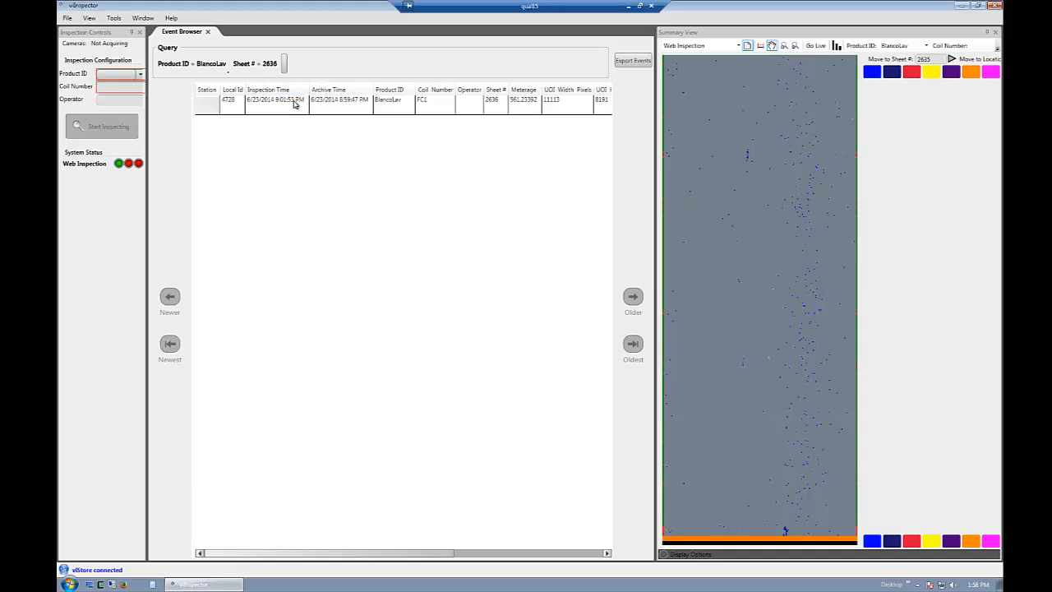
double_click(277, 100)
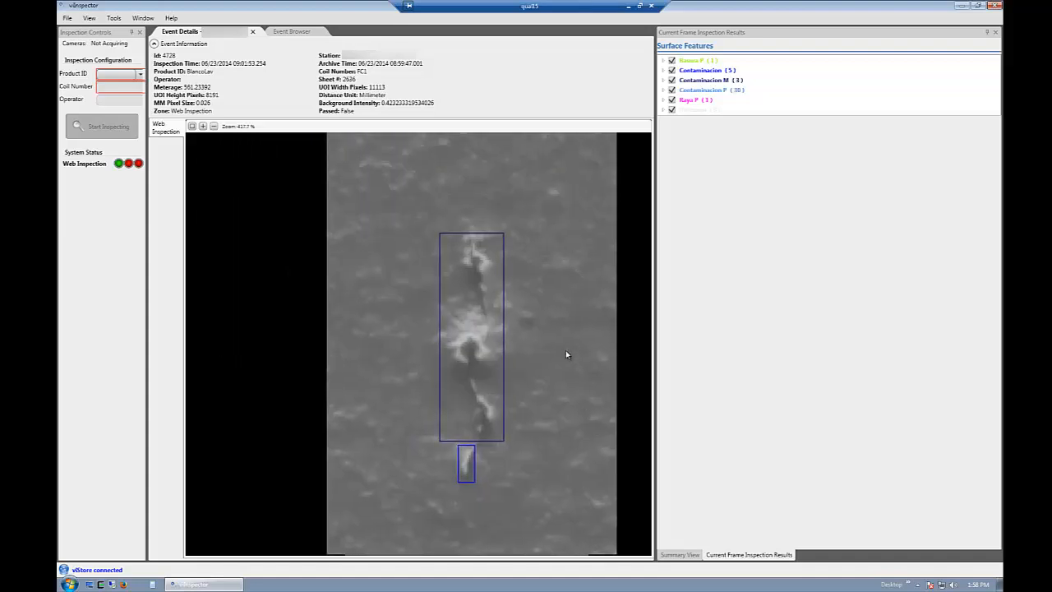
- Zoom out the Event Details image to show the full sheet frame
click(213, 125)
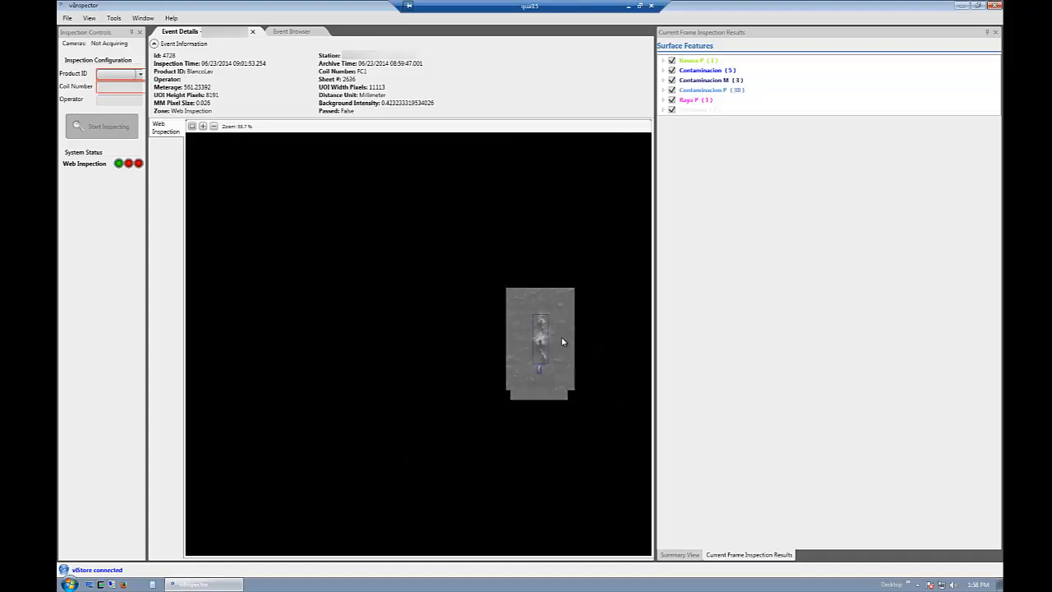